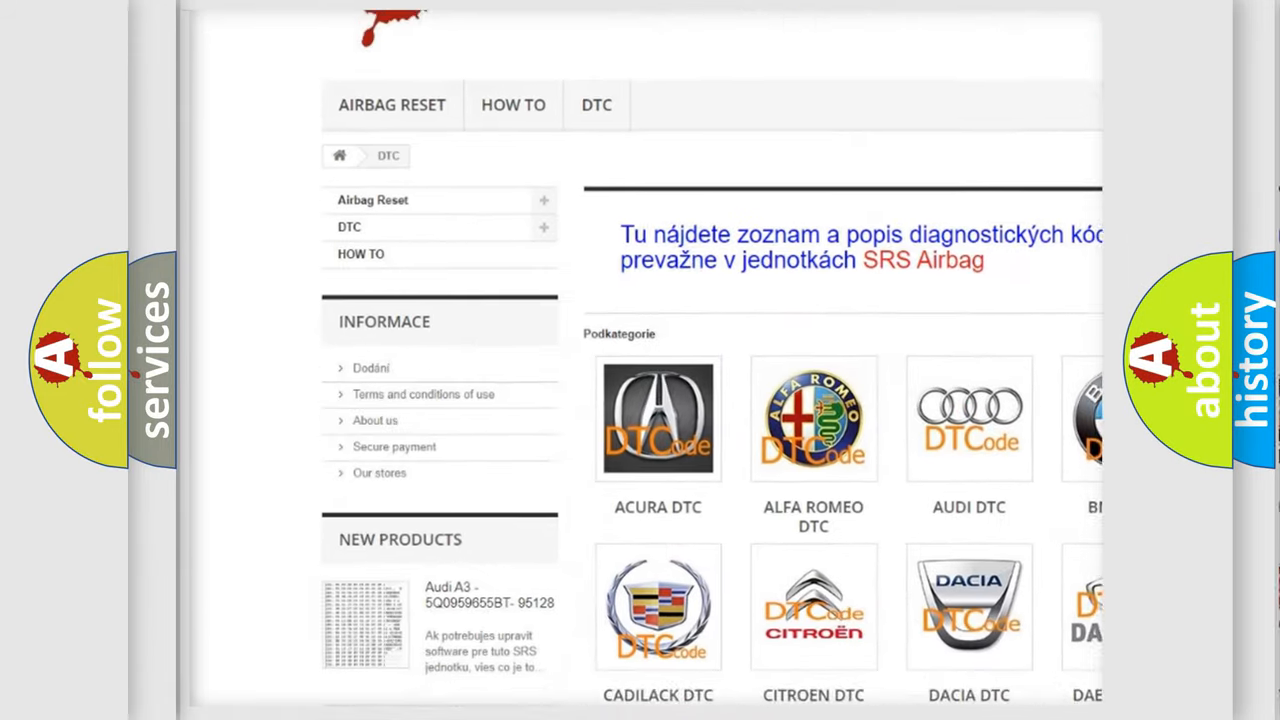
{"action": "scroll", "scroll_direction": "down", "scroll_amount": 3}
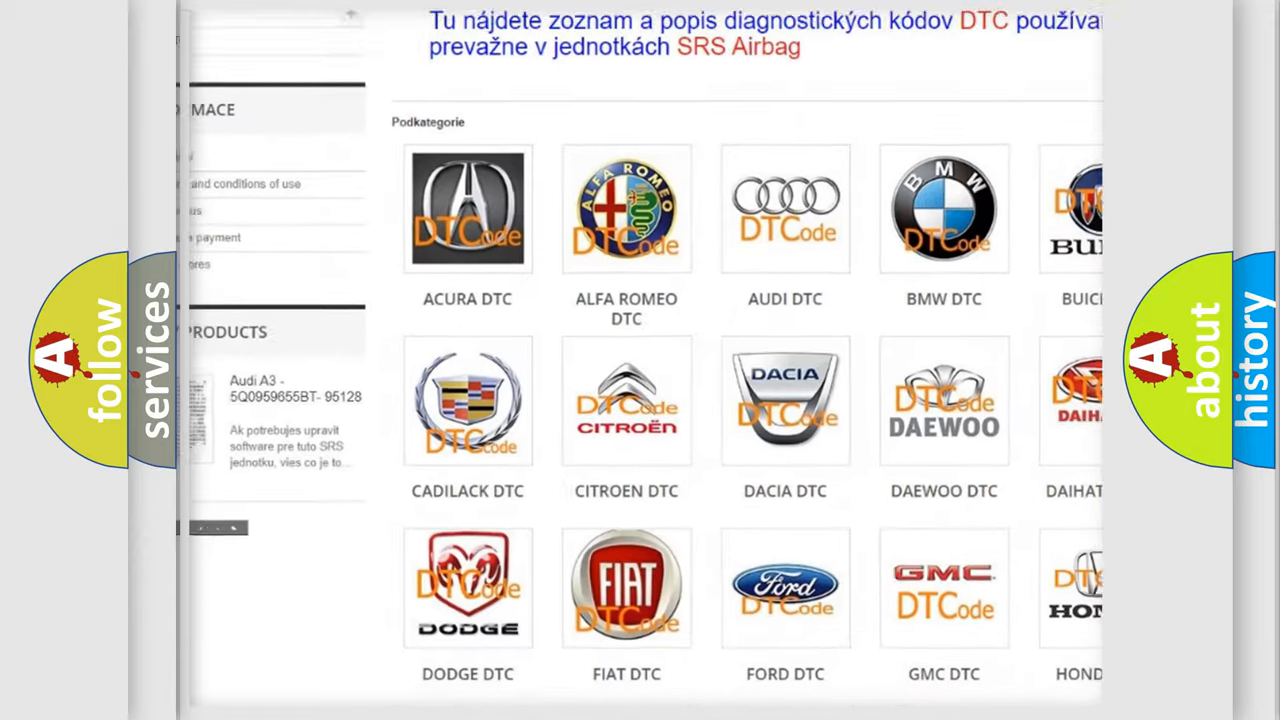